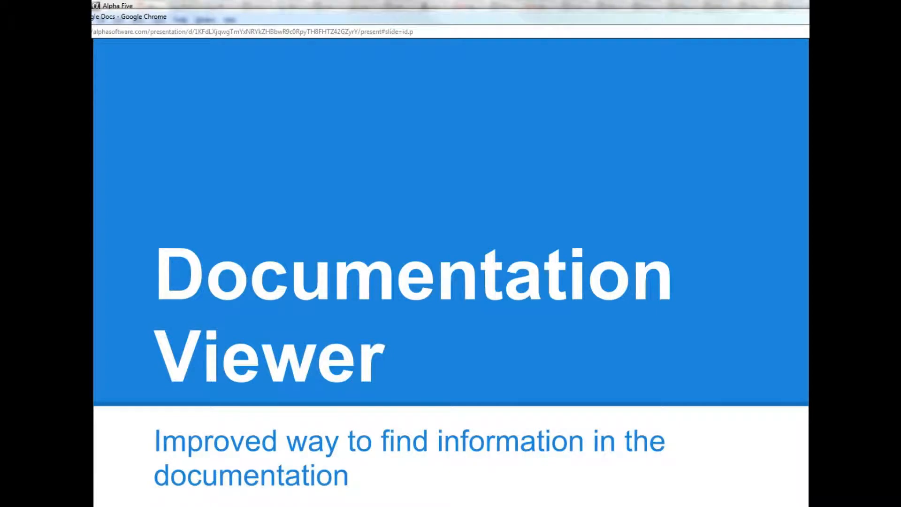
Step: Advance the presentation to the slide listing the viewer's six features
key("Right")
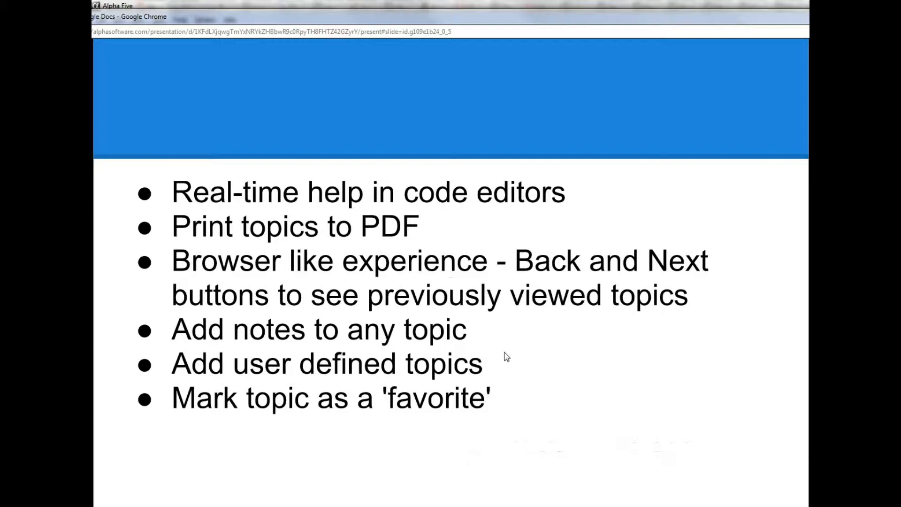
mouse_move(734, 187)
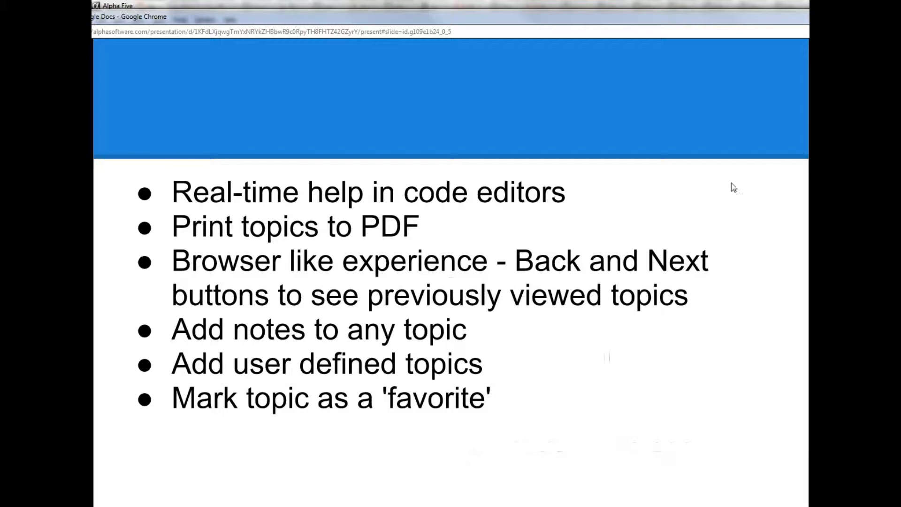
mouse_move(214, 484)
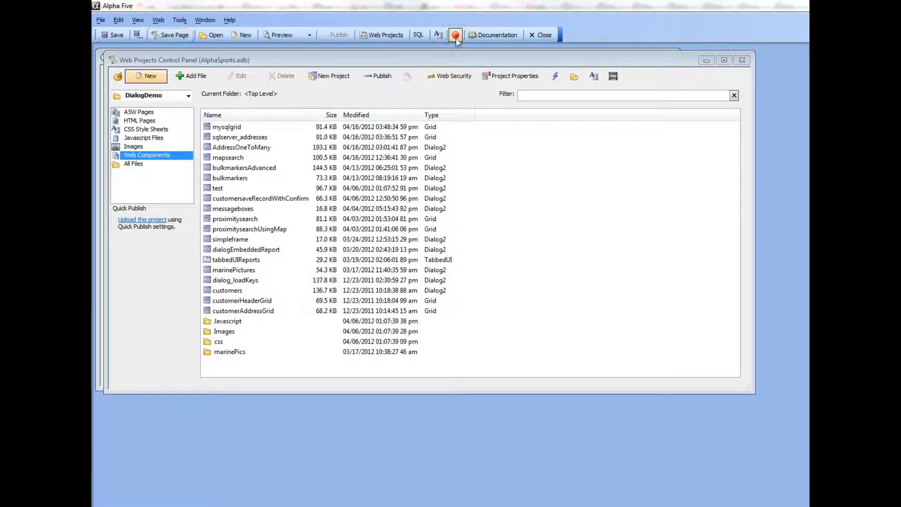
mouse_move(493, 35)
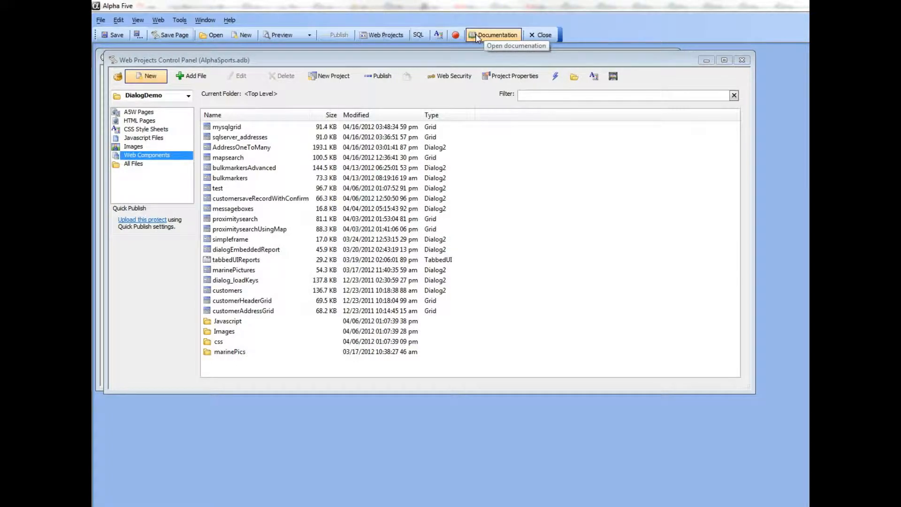
mouse_move(495, 41)
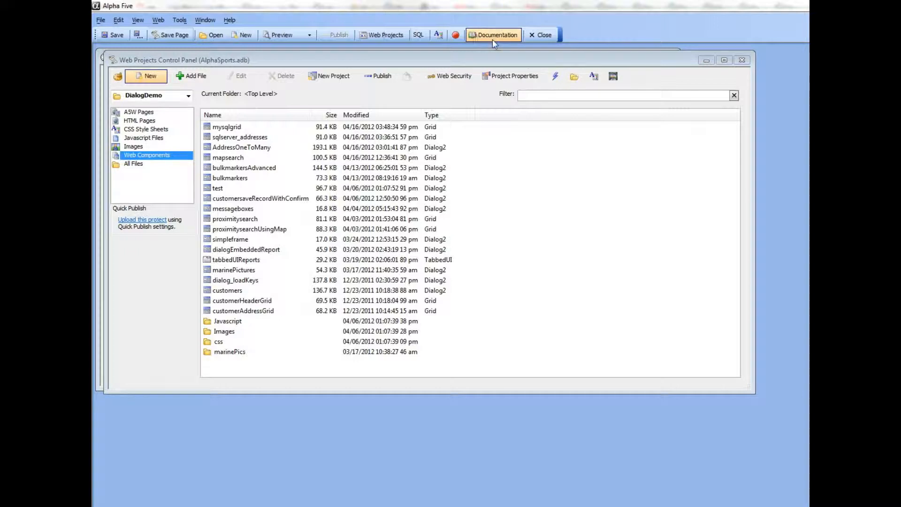
mouse_move(434, 63)
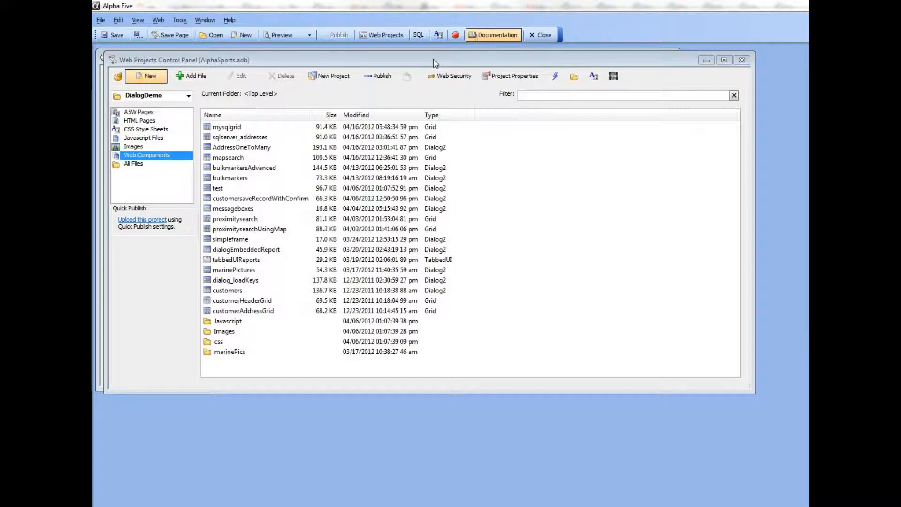
mouse_move(492, 35)
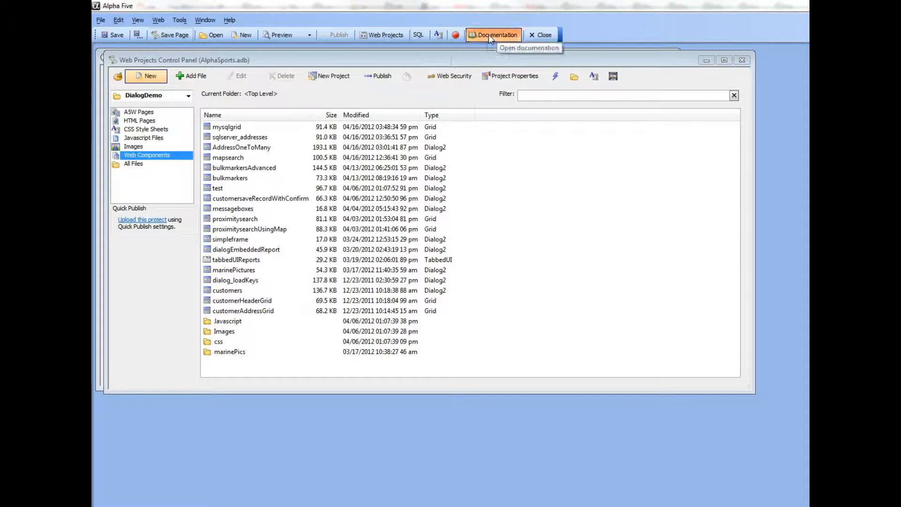
Step: Launch the documentation viewer and open Starting the Application Server and Static Text O Directive topics in tabs
left_click(493, 35)
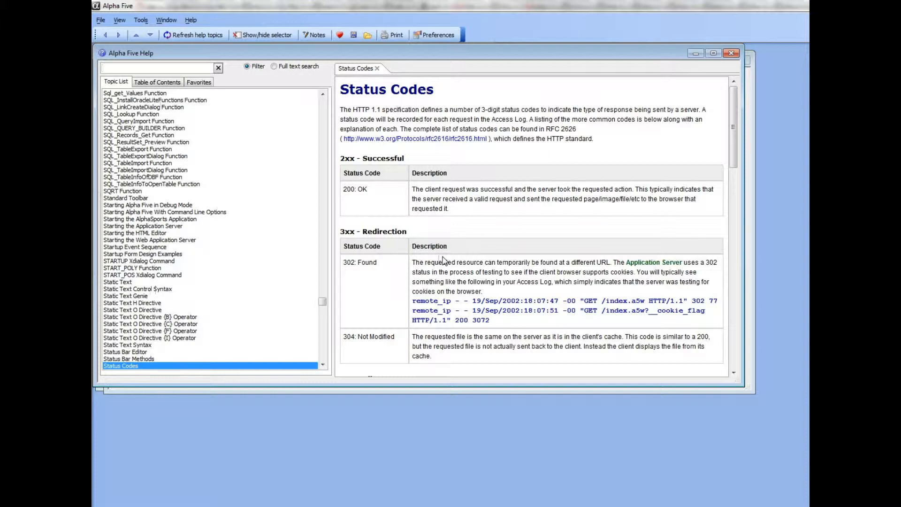
mouse_move(576, 185)
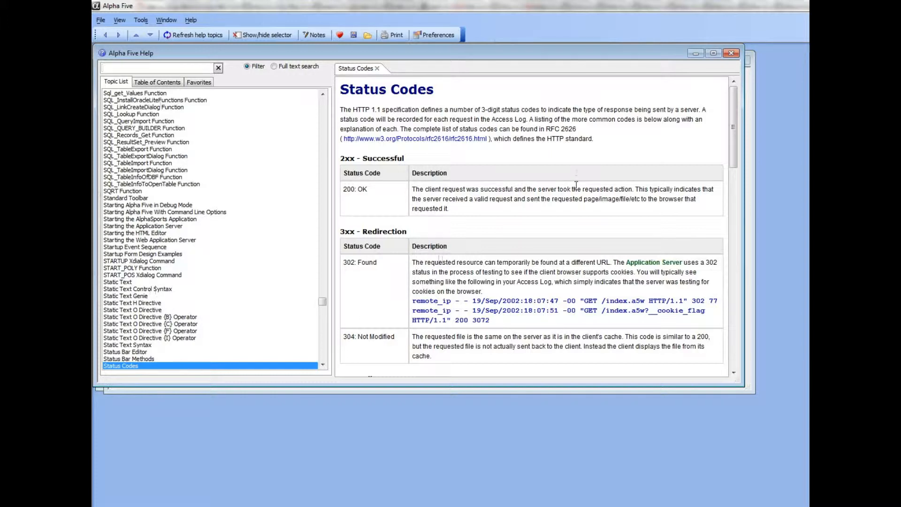
left_click(142, 225)
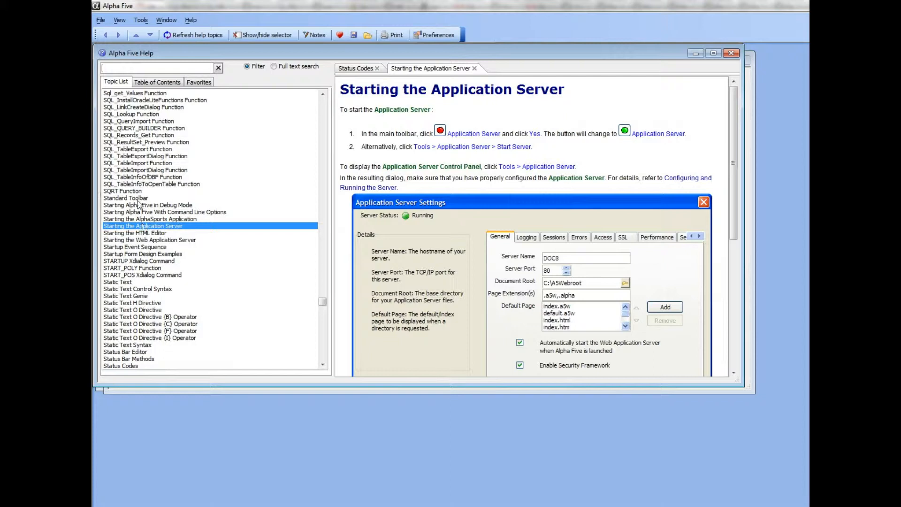
left_click(147, 205)
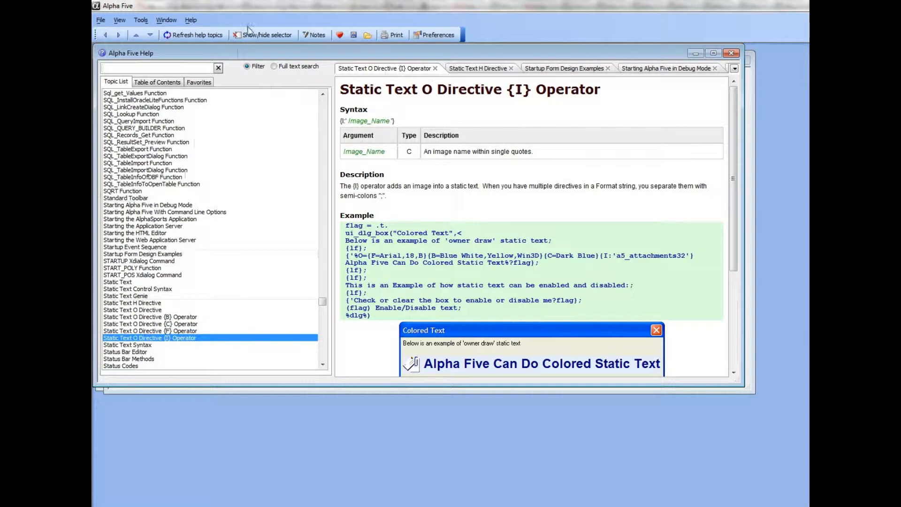
Step: Toggle the topic list, switch between the Status Codes and Starting the Application Server tabs, and restore the list
left_click(266, 35)
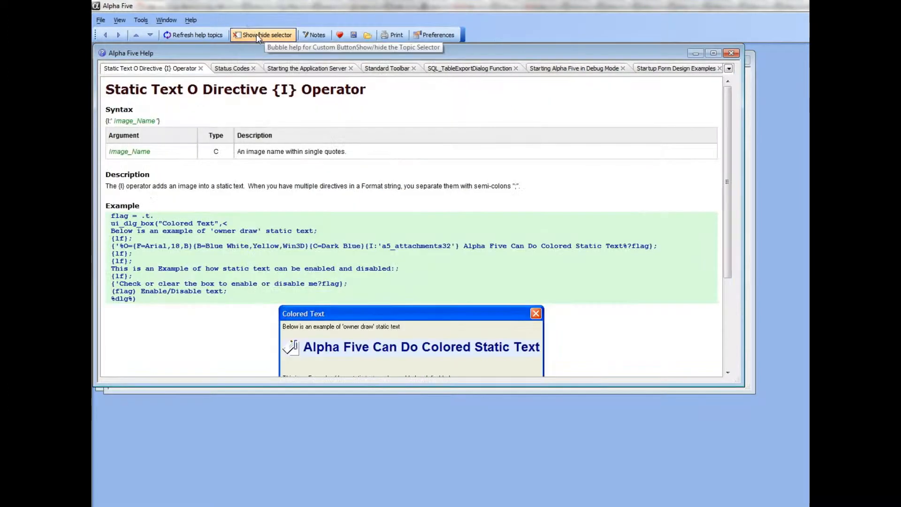
left_click(266, 35)
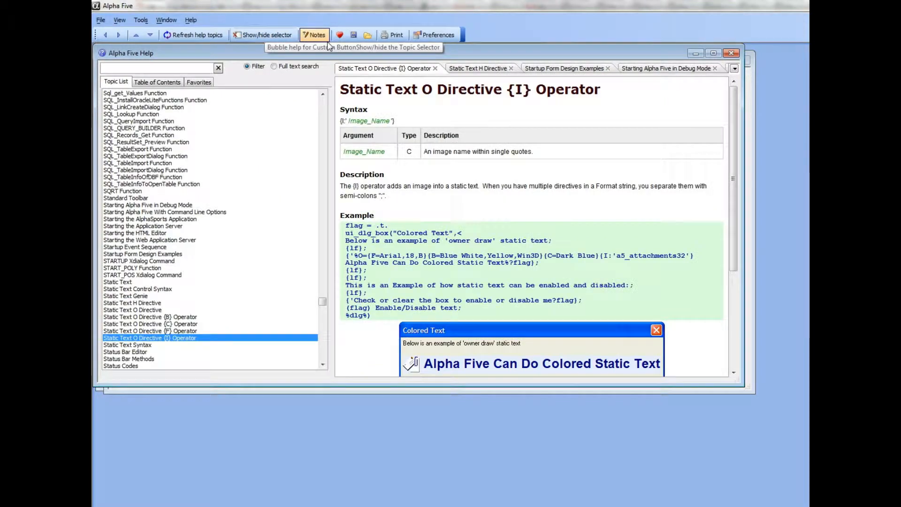
left_click(266, 35)
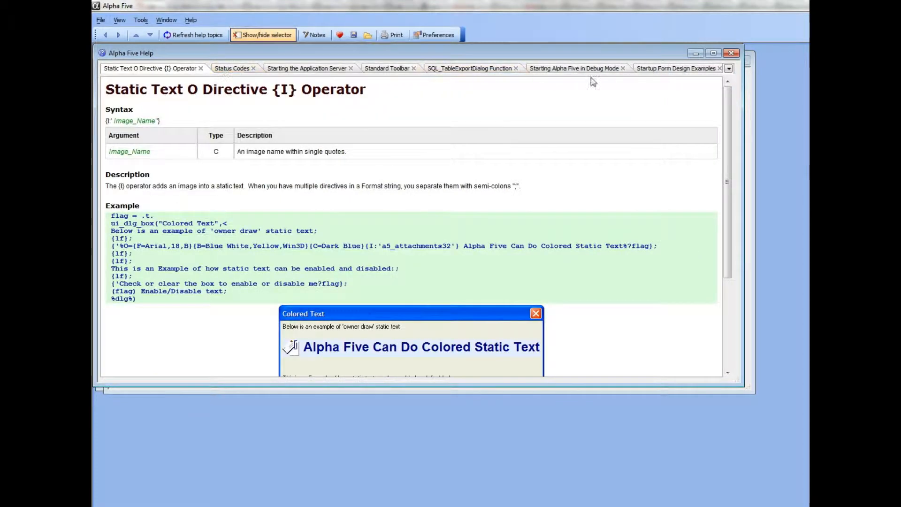
left_click(232, 68)
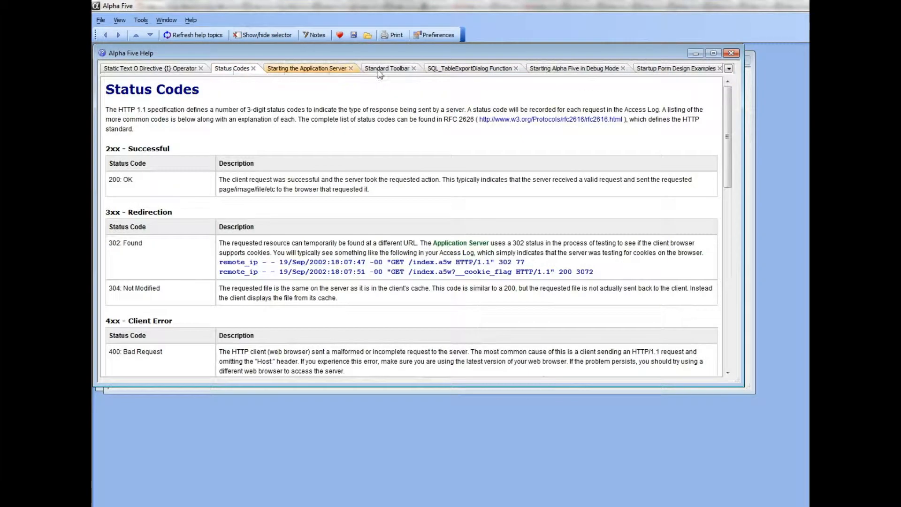
left_click(573, 68)
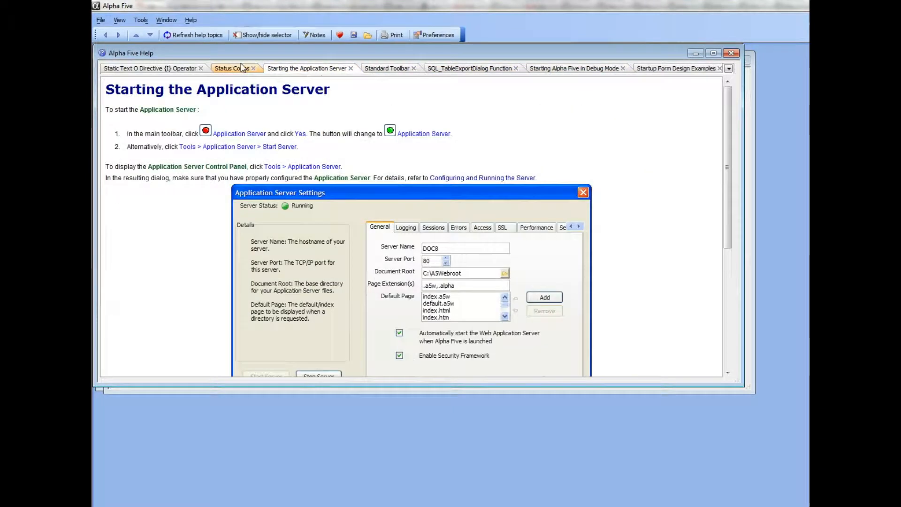
left_click(266, 35)
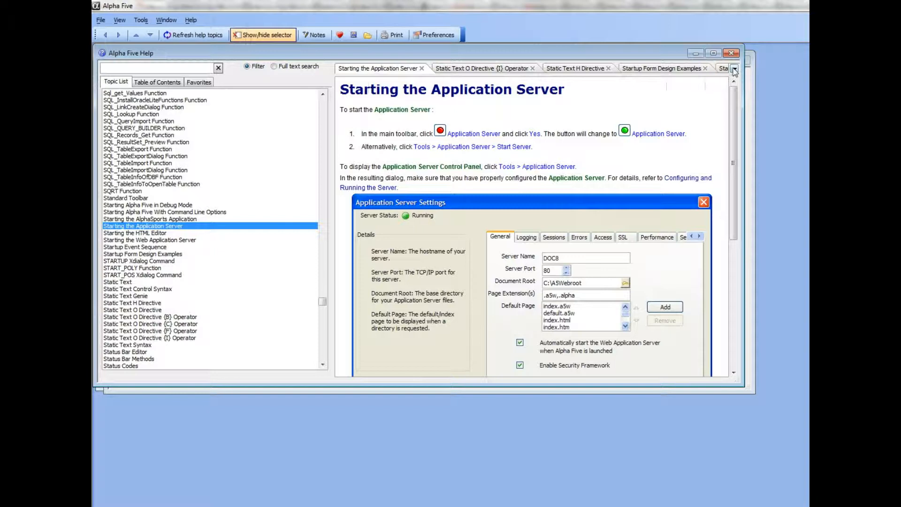
Step: Show the SQL_TableExportDialog Function topic via the tab overflow list
left_click(734, 68)
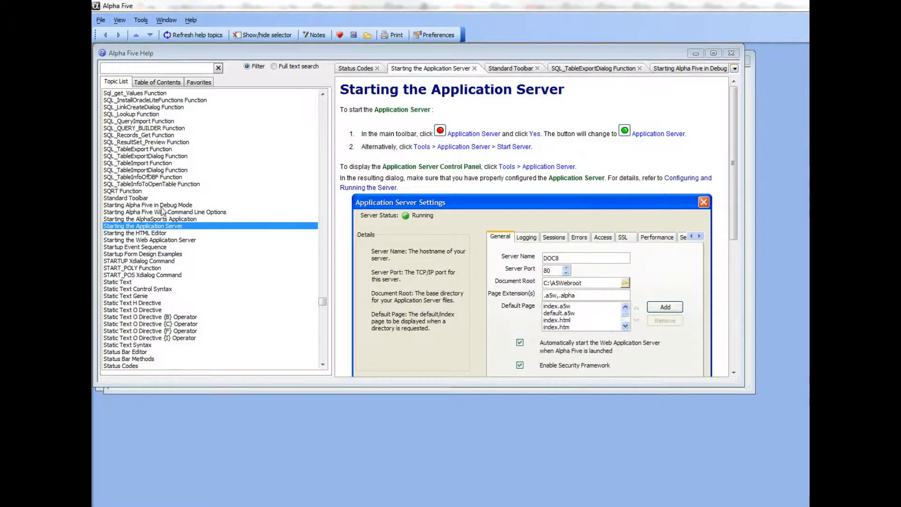
left_click(144, 156)
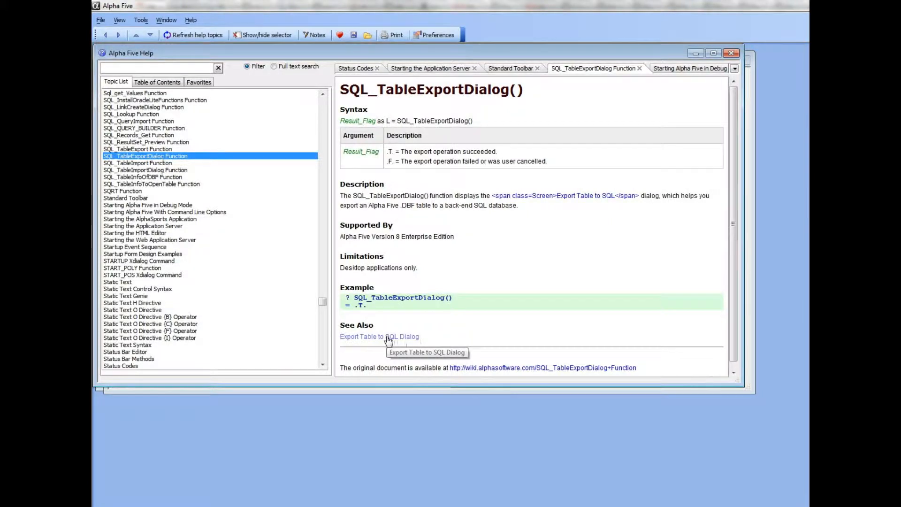
Step: Follow the See Also link to the Export Table to SQL Dialog topic
left_click(379, 336)
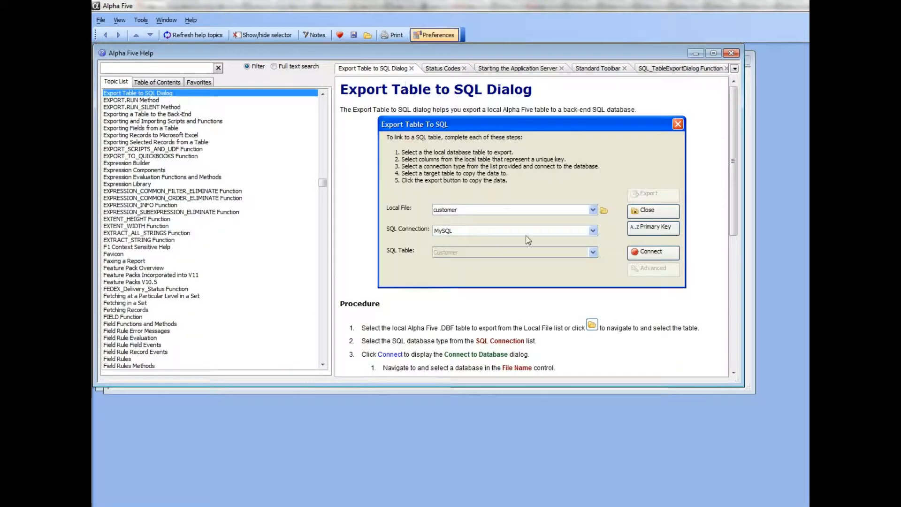
mouse_move(520, 259)
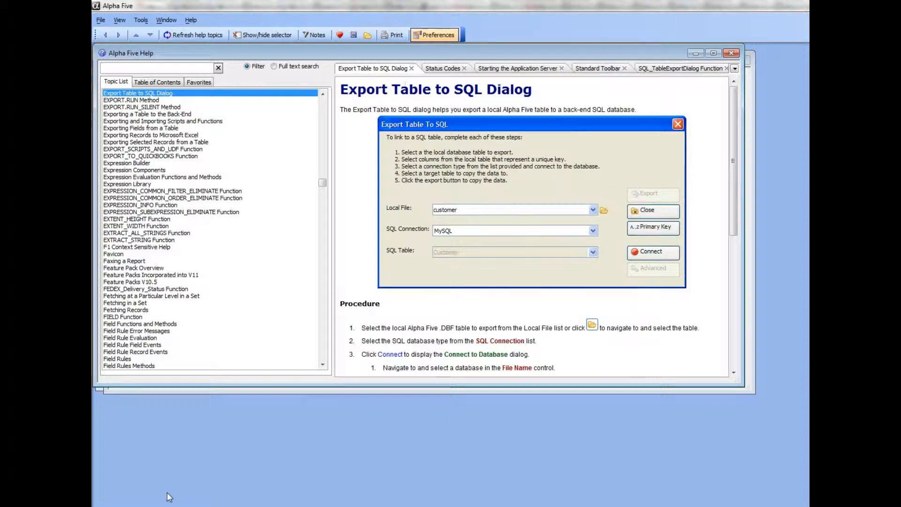
mouse_move(182, 183)
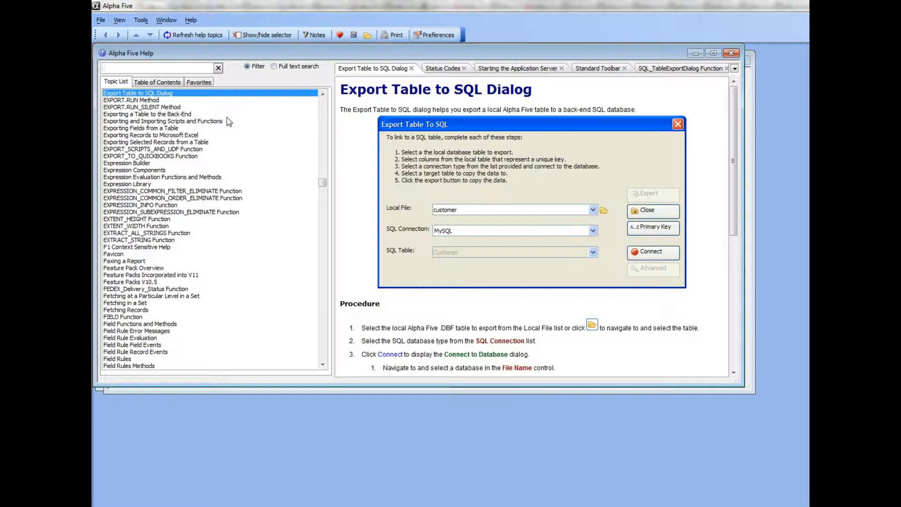
Step: Filter the topic list by 'ui_ms' and select the UI_MSG_BOX Function entry
type("ui_ms")
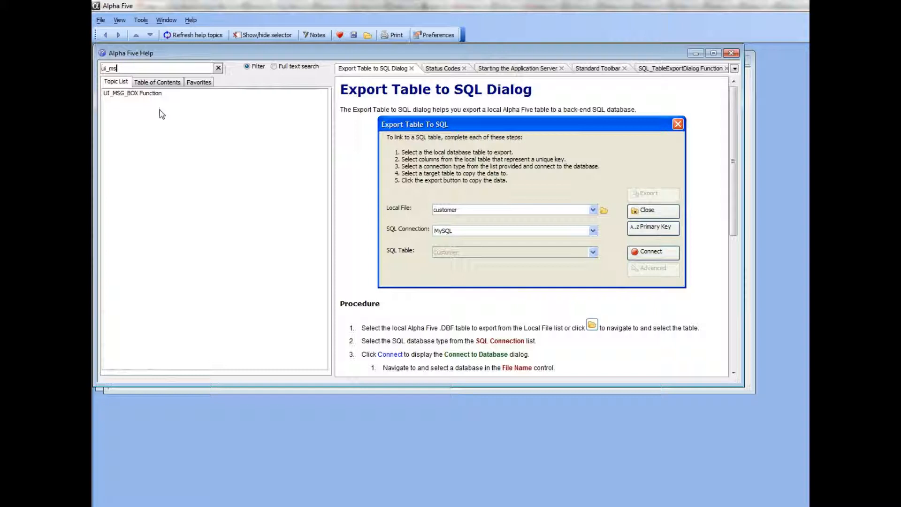
left_click(131, 93)
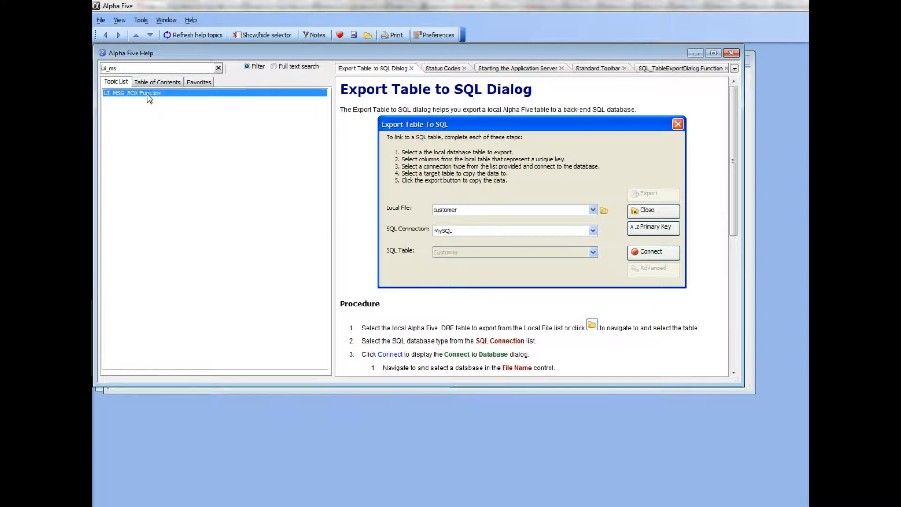